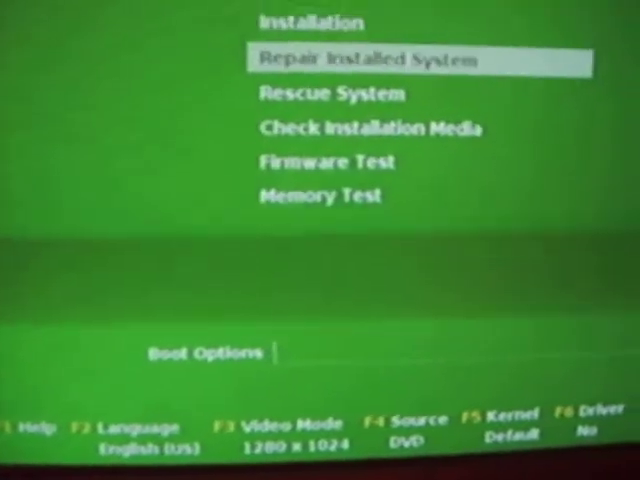
Step: Move the boot menu highlight from Repair Installed System onto the Installation entry
key(Down)
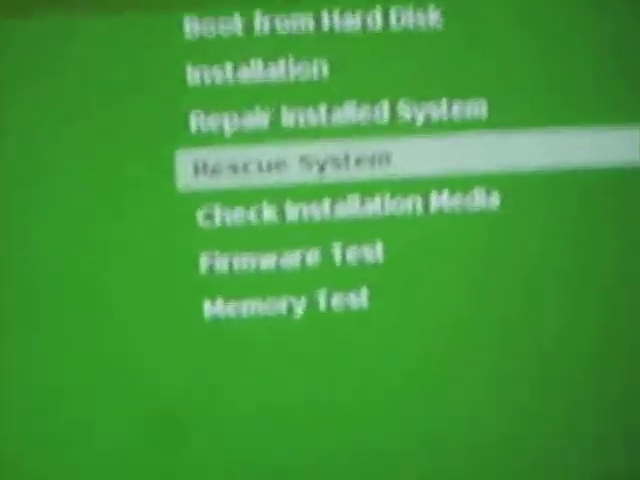
key(up)
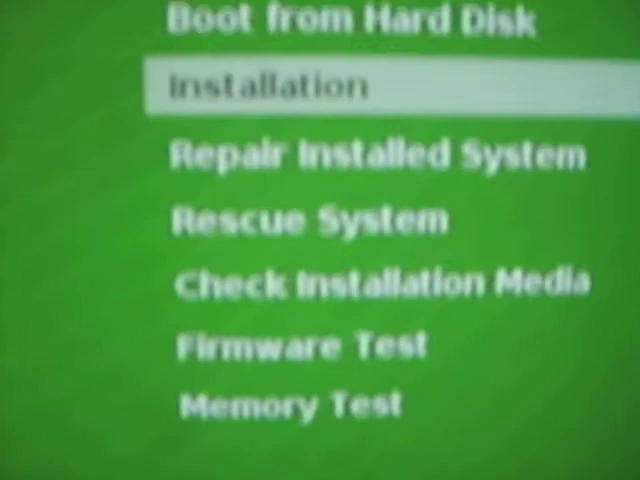